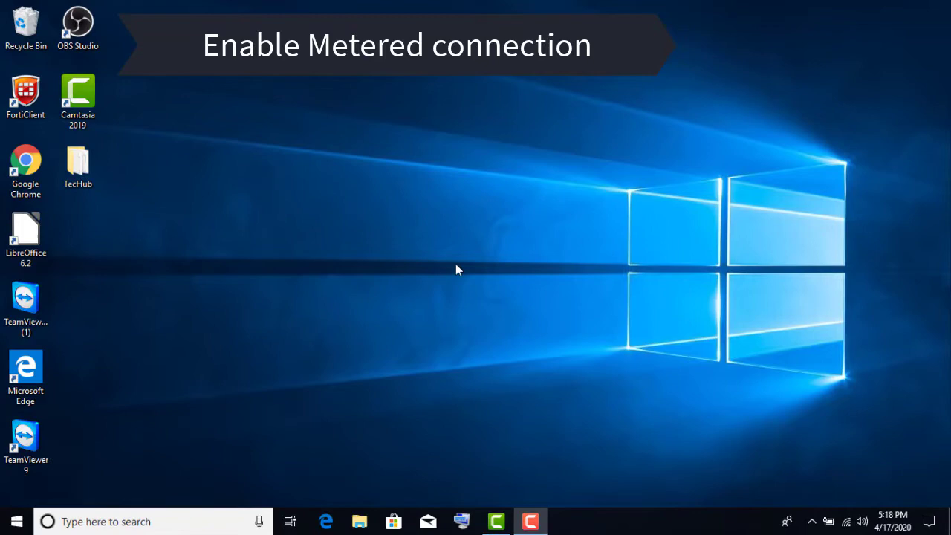
Step: Show the Wi-Fi network list and open the Xperia 1 network's properties page
left_click(844, 520)
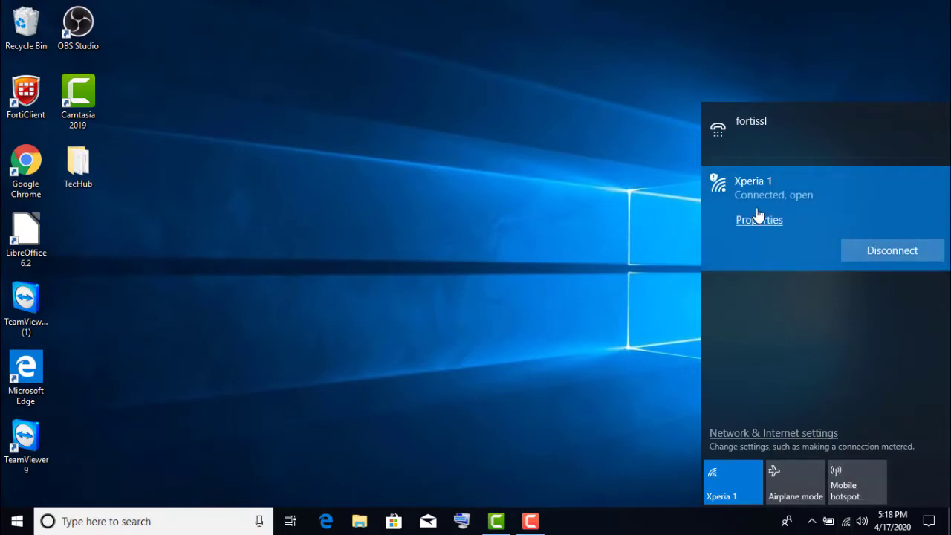
mouse_move(781, 197)
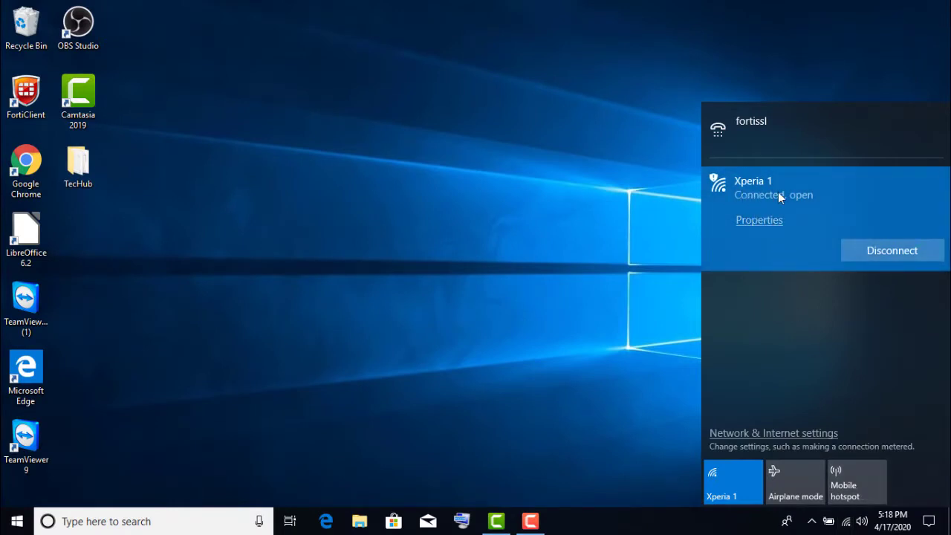
left_click(758, 220)
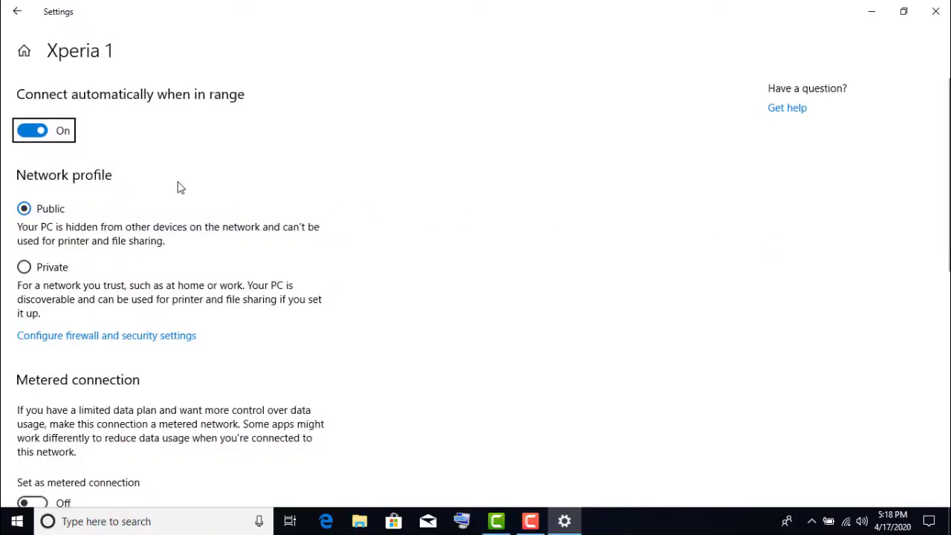
Step: Scroll down the Xperia 1 settings to reach the Metered connection option
scroll("down", 3)
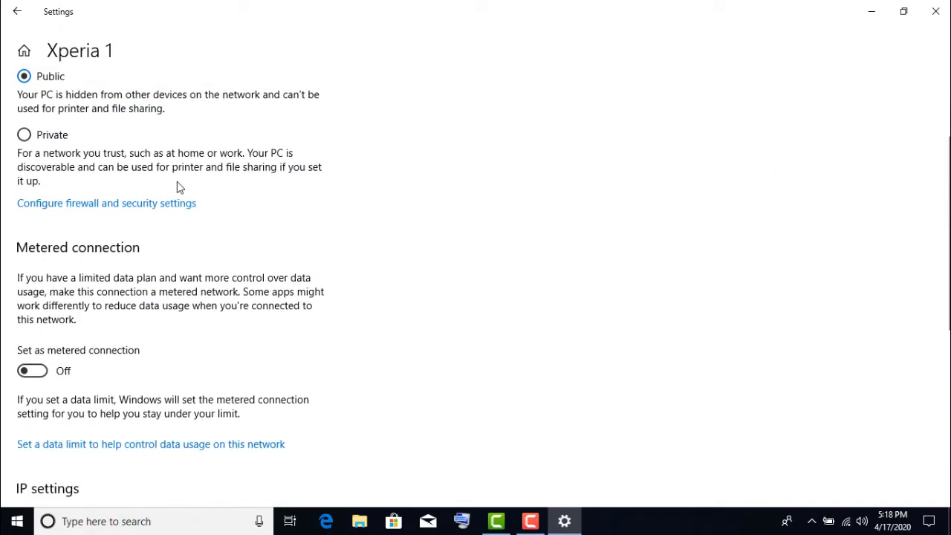
scroll("down", 3)
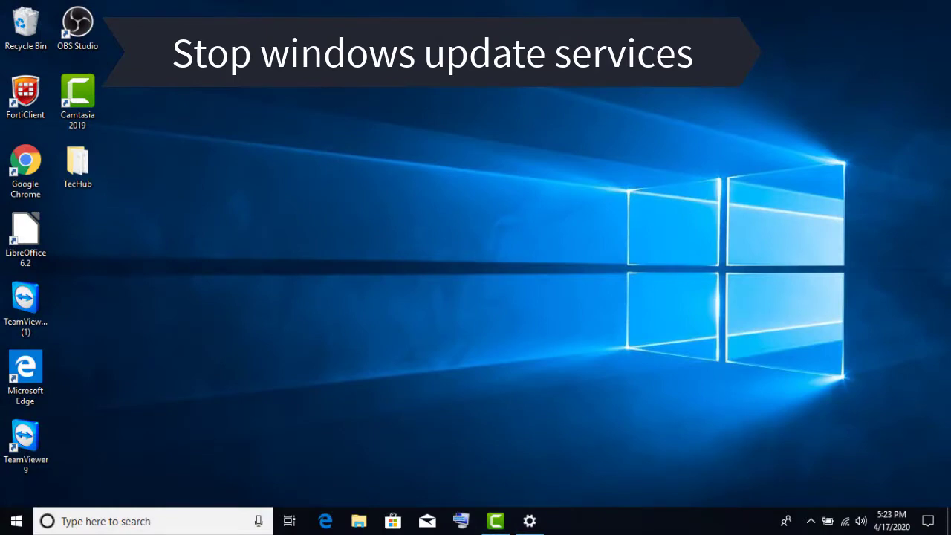
Step: Search for 'services' from the taskbar to launch the Services console
type("services")
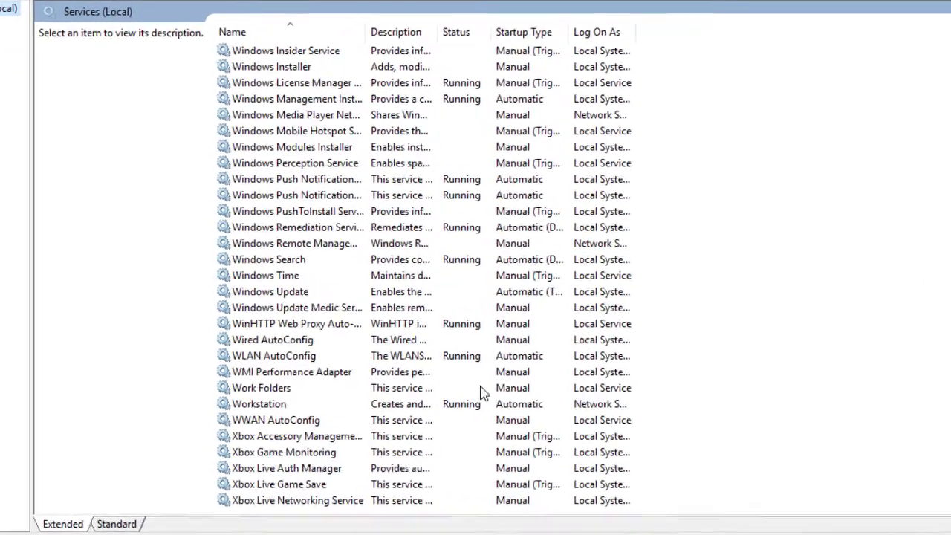
Step: Set the Windows Update service's startup type to Disabled and confirm it
double_click(270, 292)
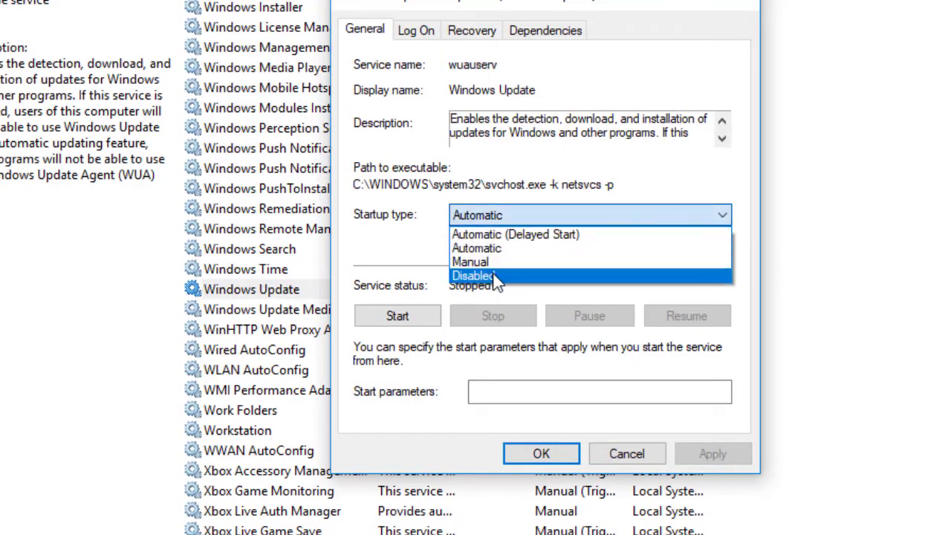
left_click(473, 275)
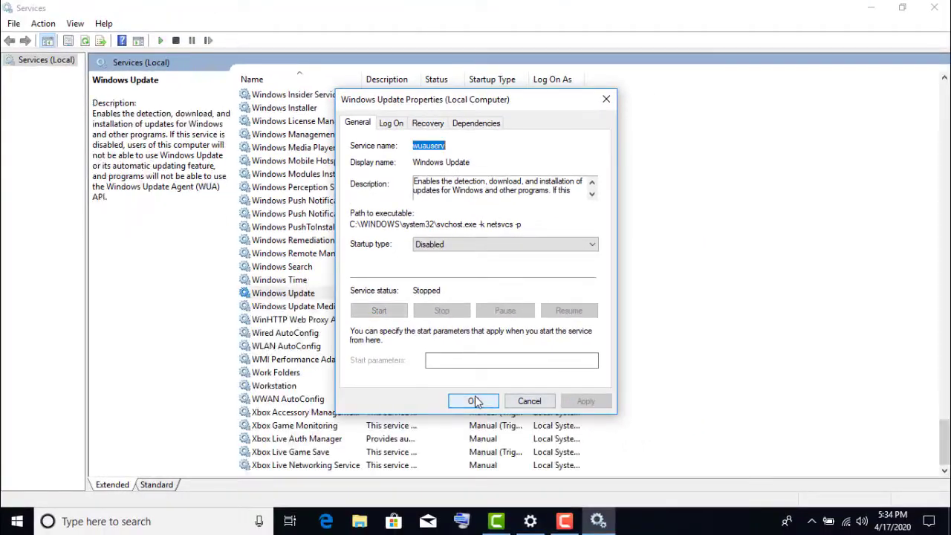
left_click(472, 401)
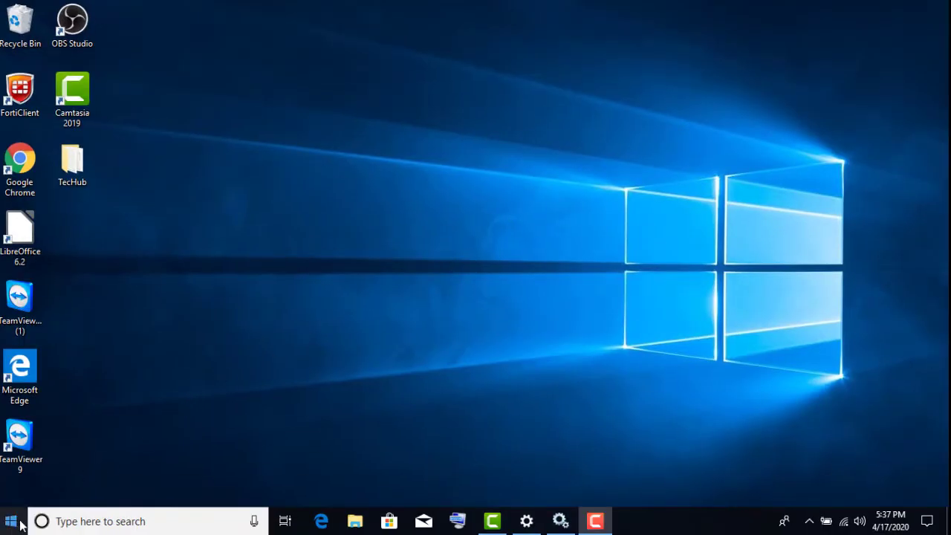
Step: Bring up the Start screen showing its live tiles
left_click(11, 520)
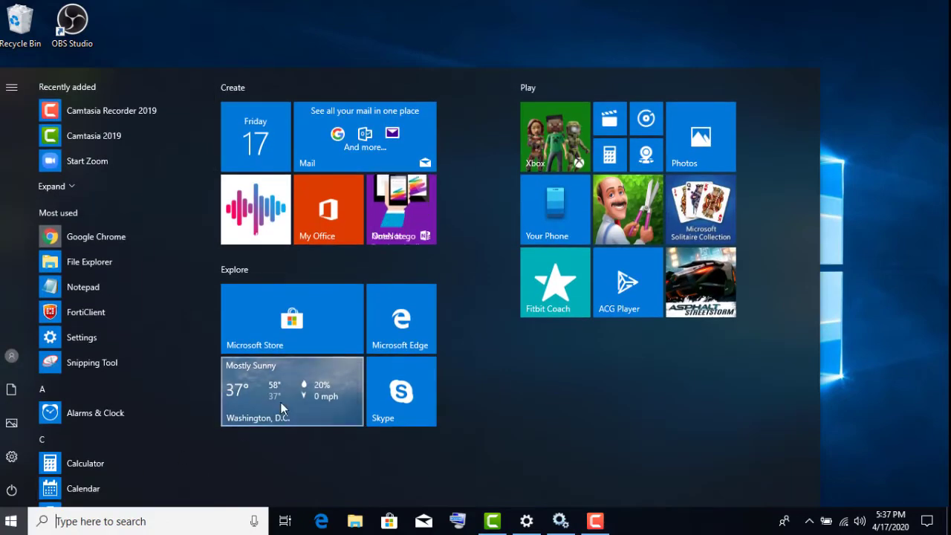